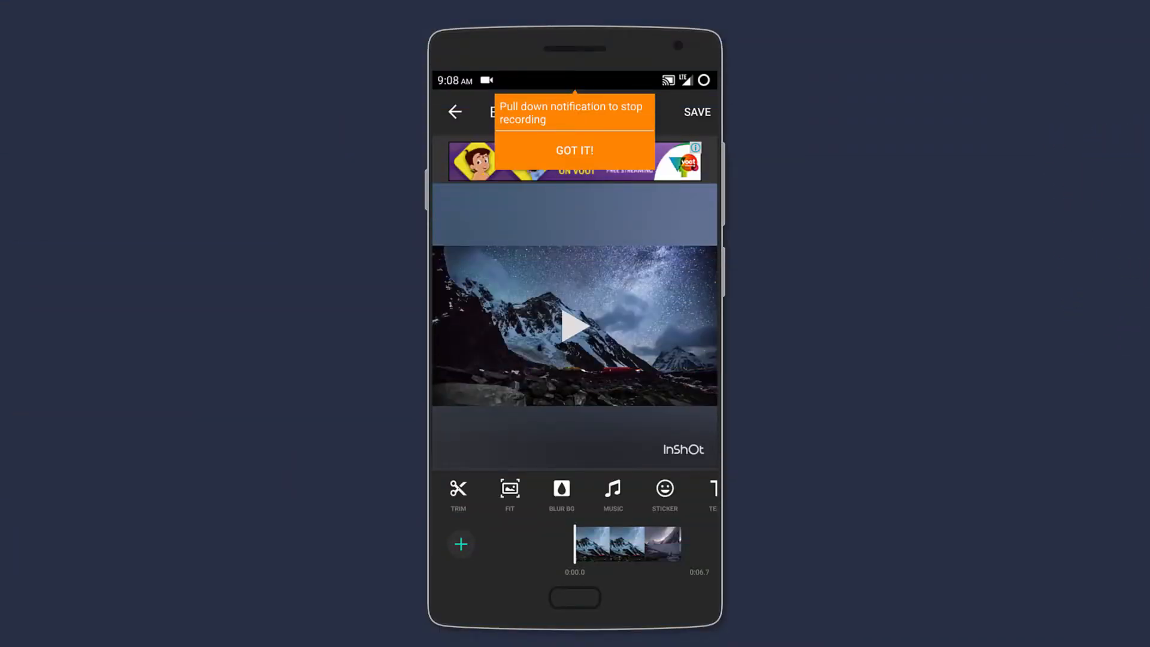
Dismiss the tip and fit the snowy mountain clip, trying Full, Top and Bottom framing.
left_click(574, 150)
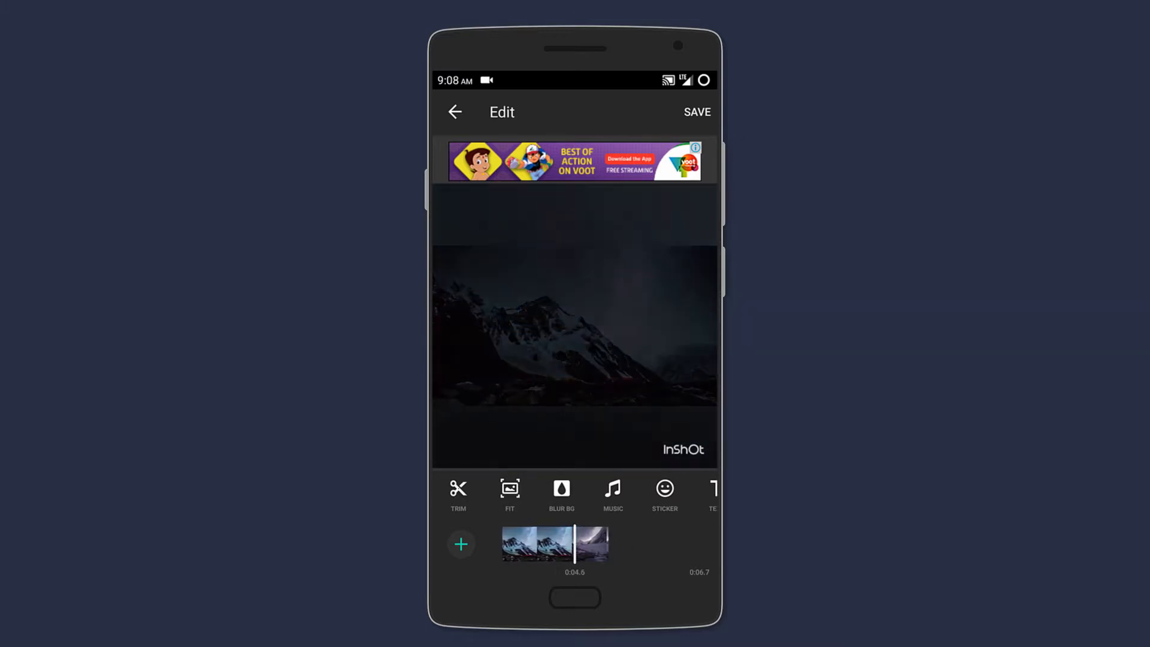
left_click(458, 496)
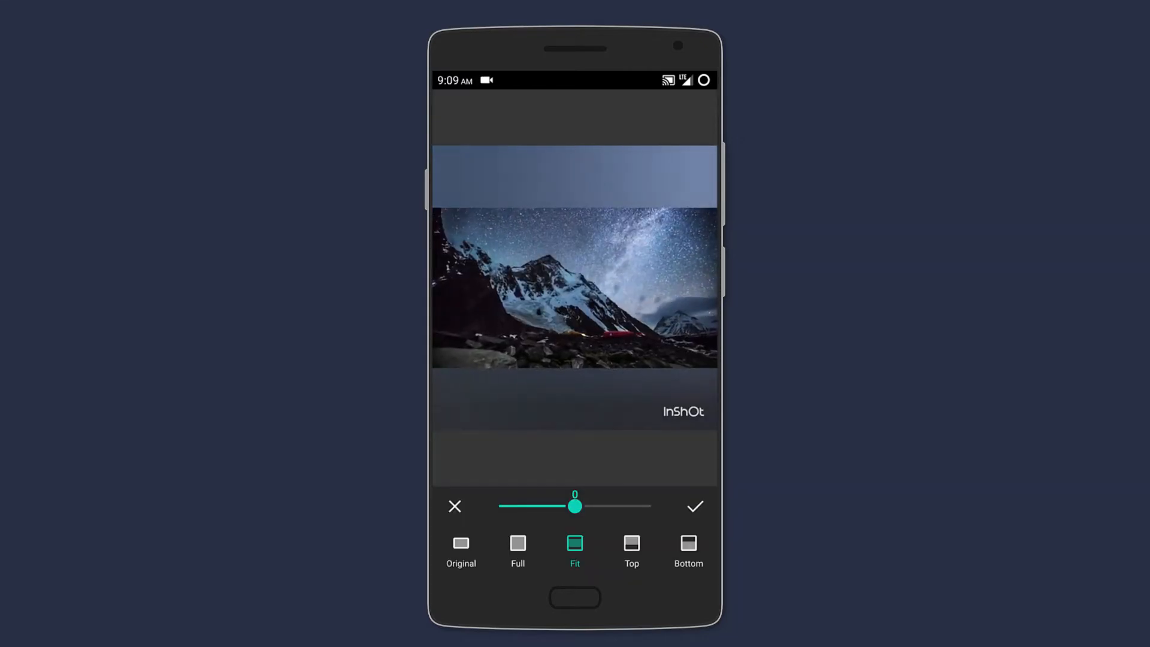
left_click(517, 549)
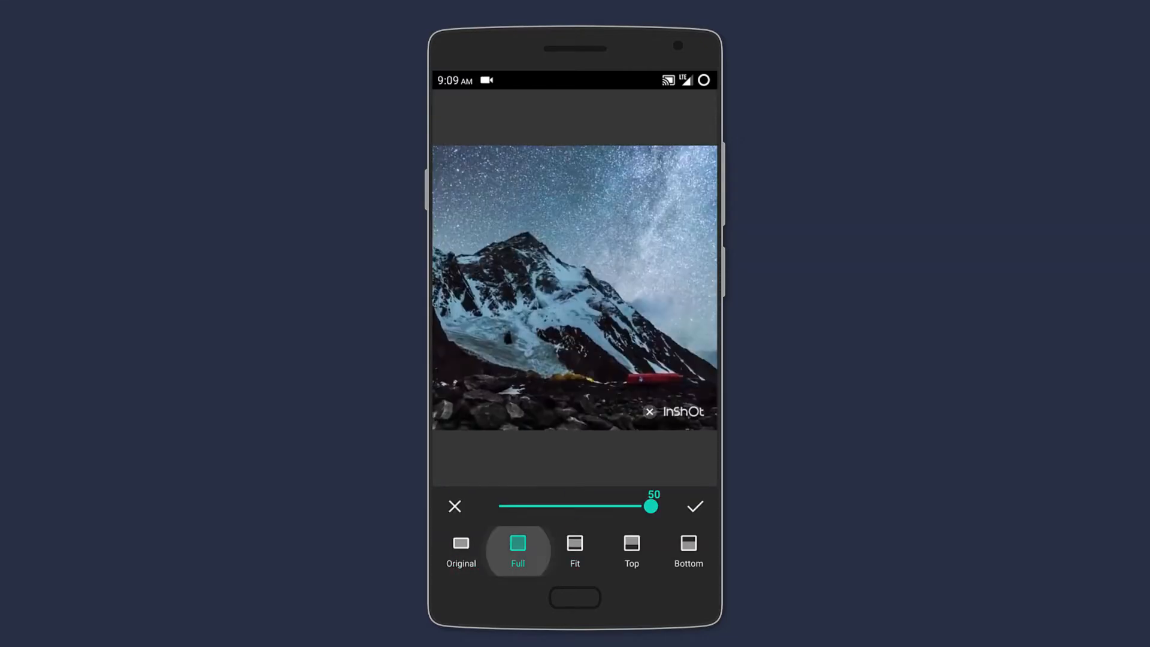
left_click(631, 542)
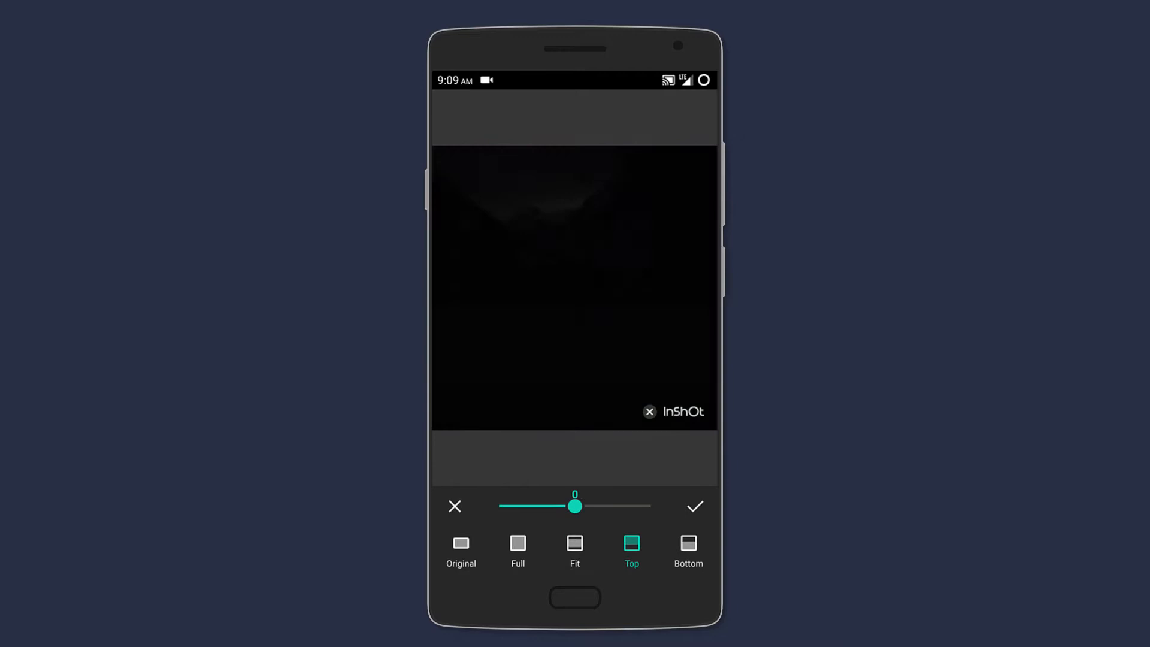
left_click(687, 550)
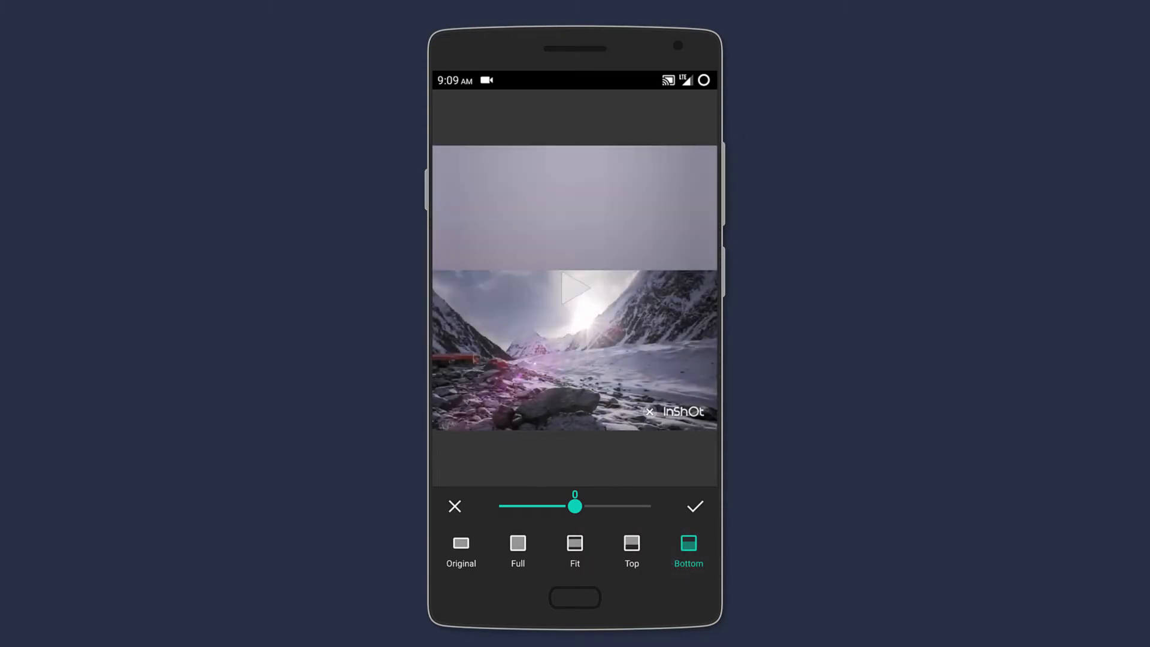
left_click(695, 506)
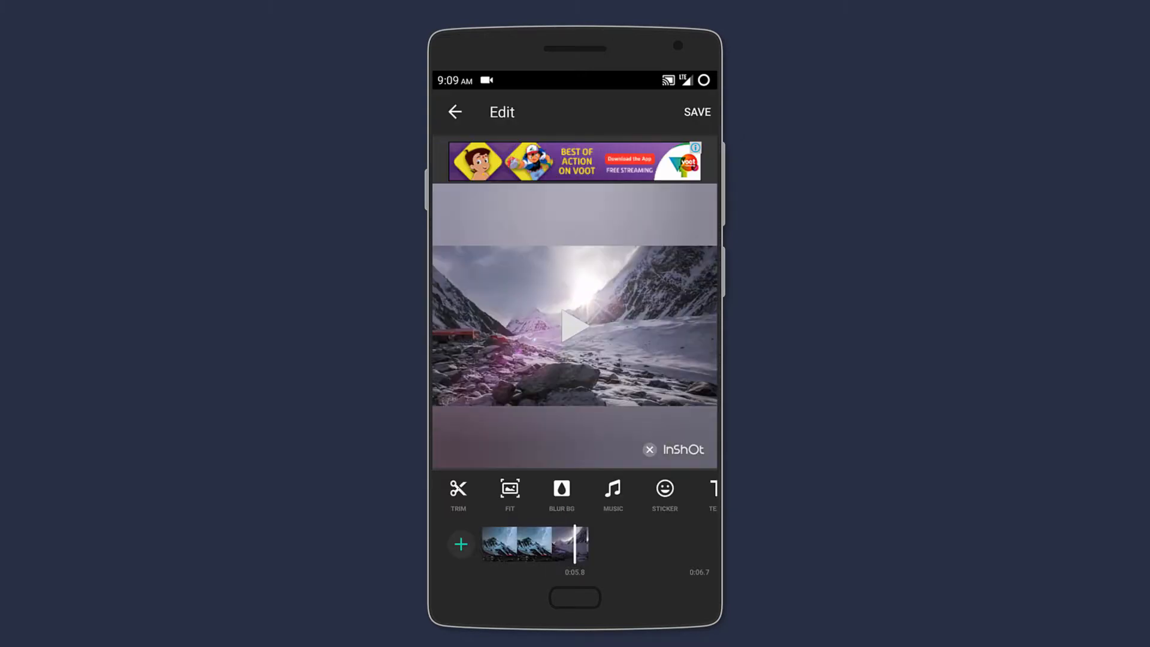
Add a monkey emoji sticker and set the frame background to coral.
left_click(664, 495)
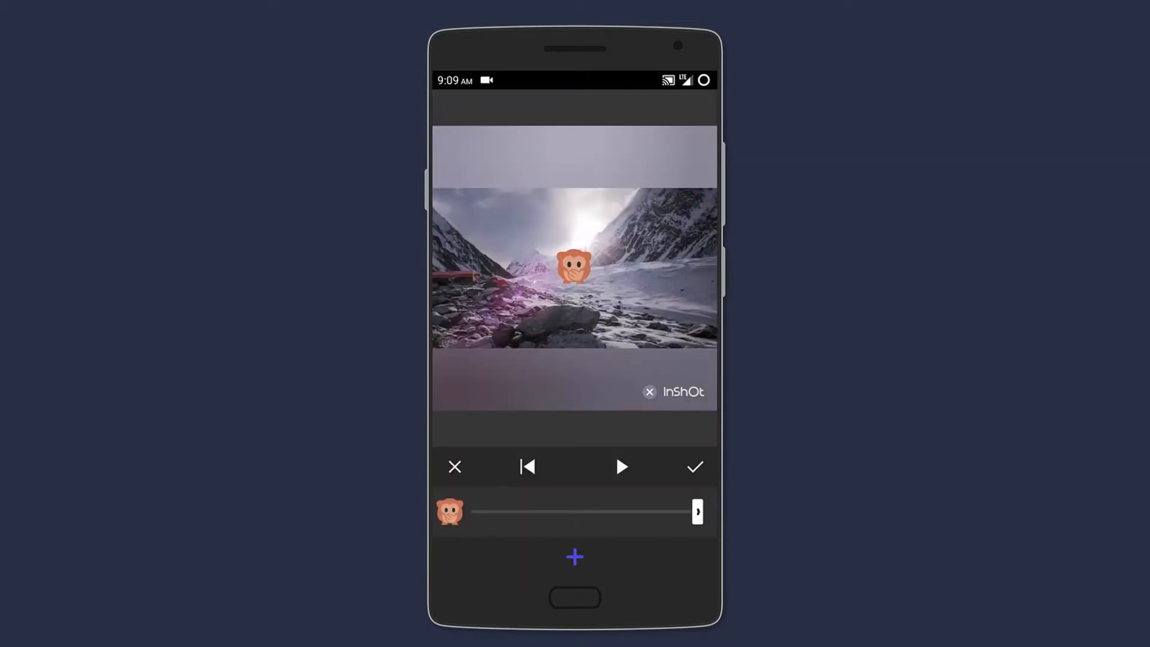
left_click(695, 467)
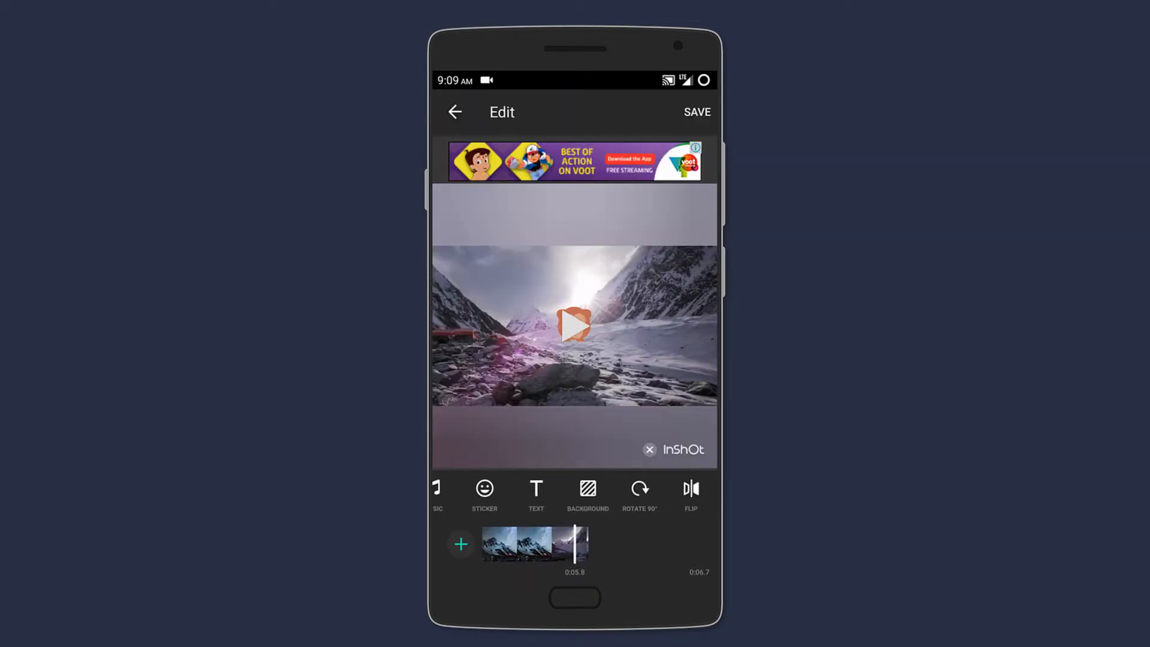
left_click(587, 495)
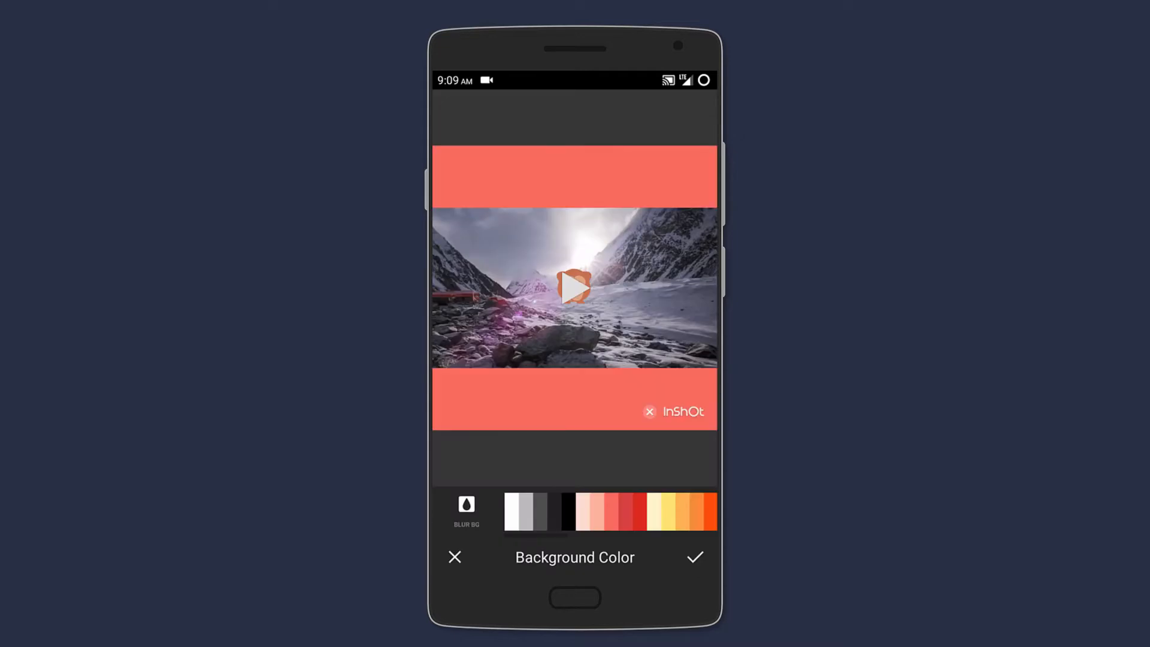
left_click(695, 556)
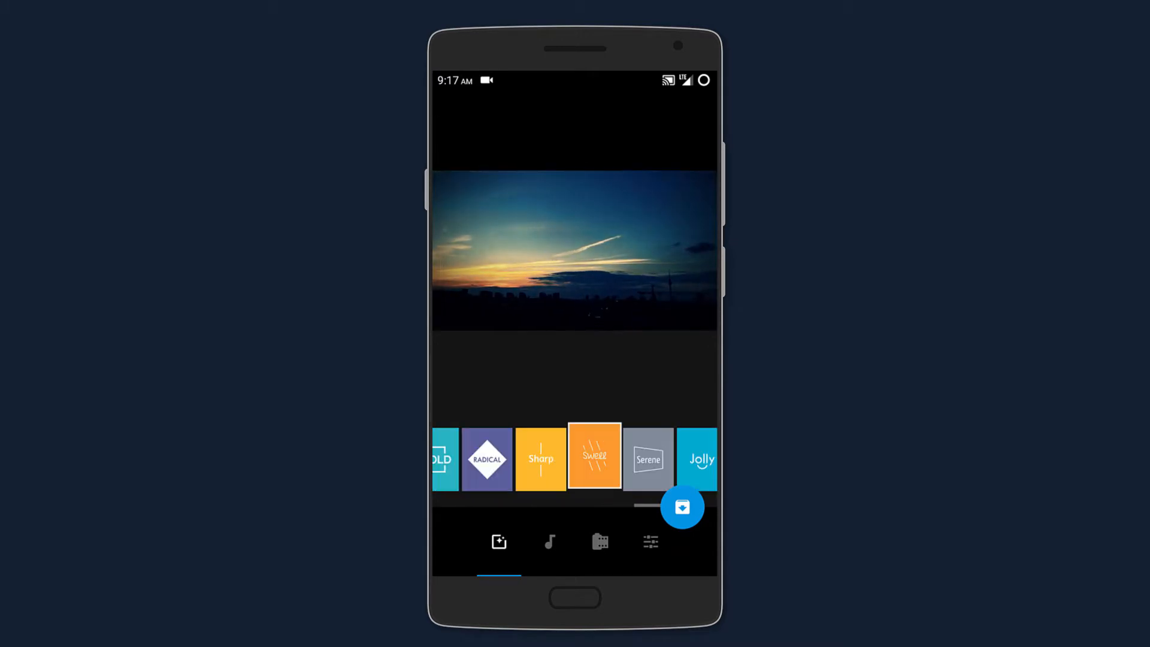
Browse GoPro Quik themes and the More Music soundtrack library.
scroll("left", 3)
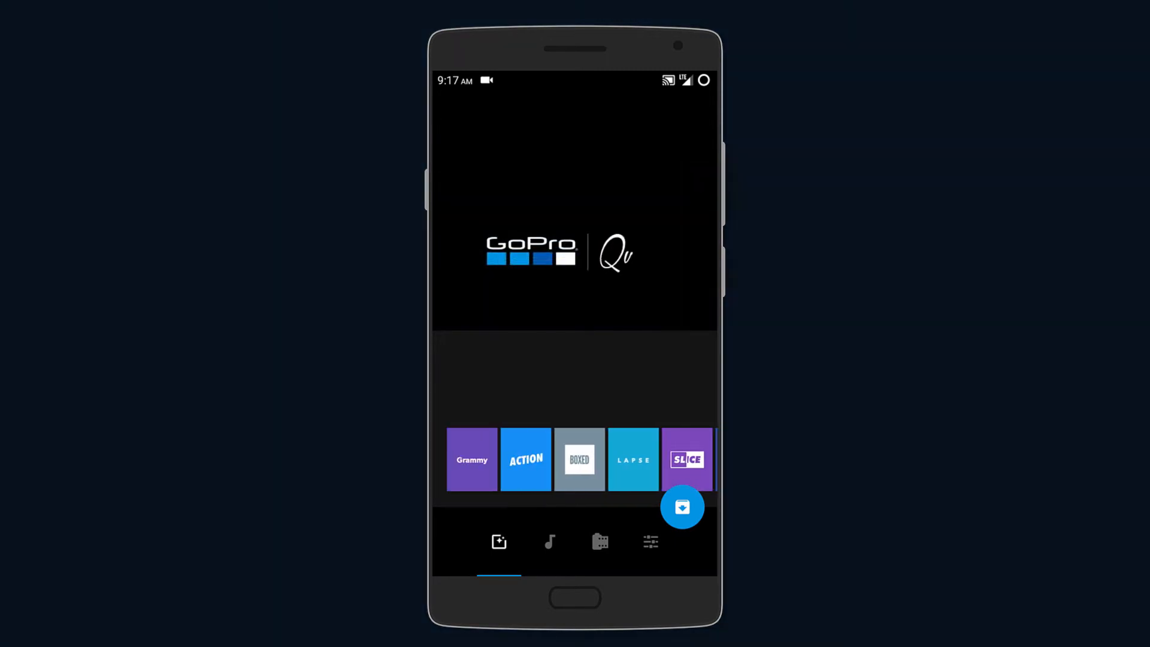
left_click(549, 541)
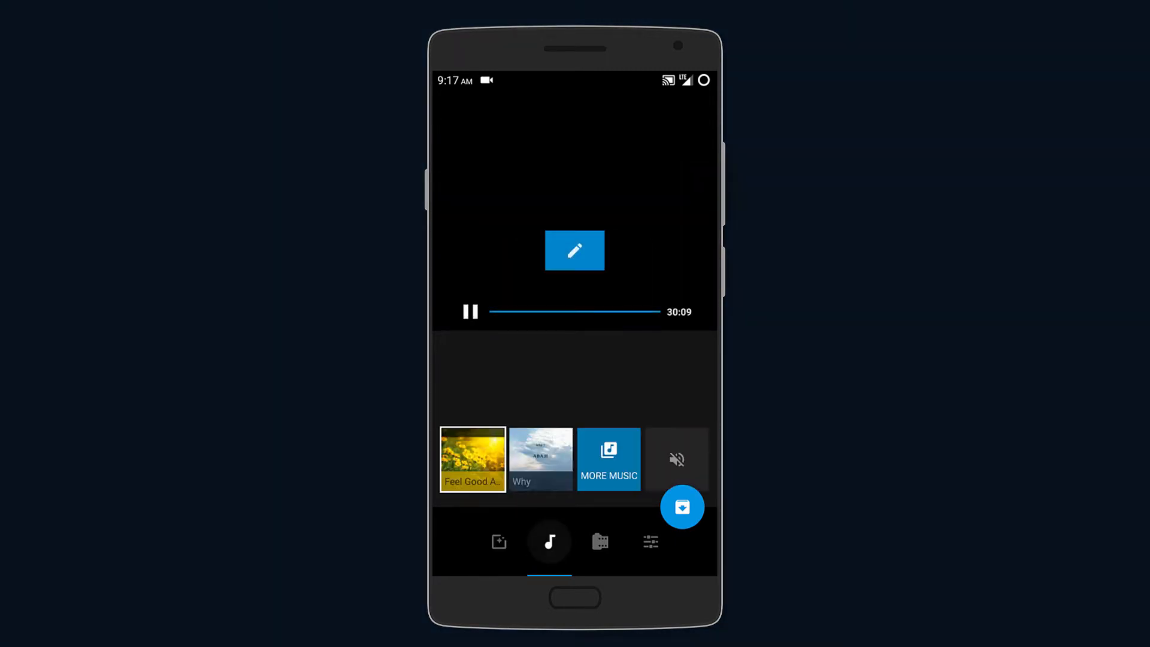
left_click(608, 453)
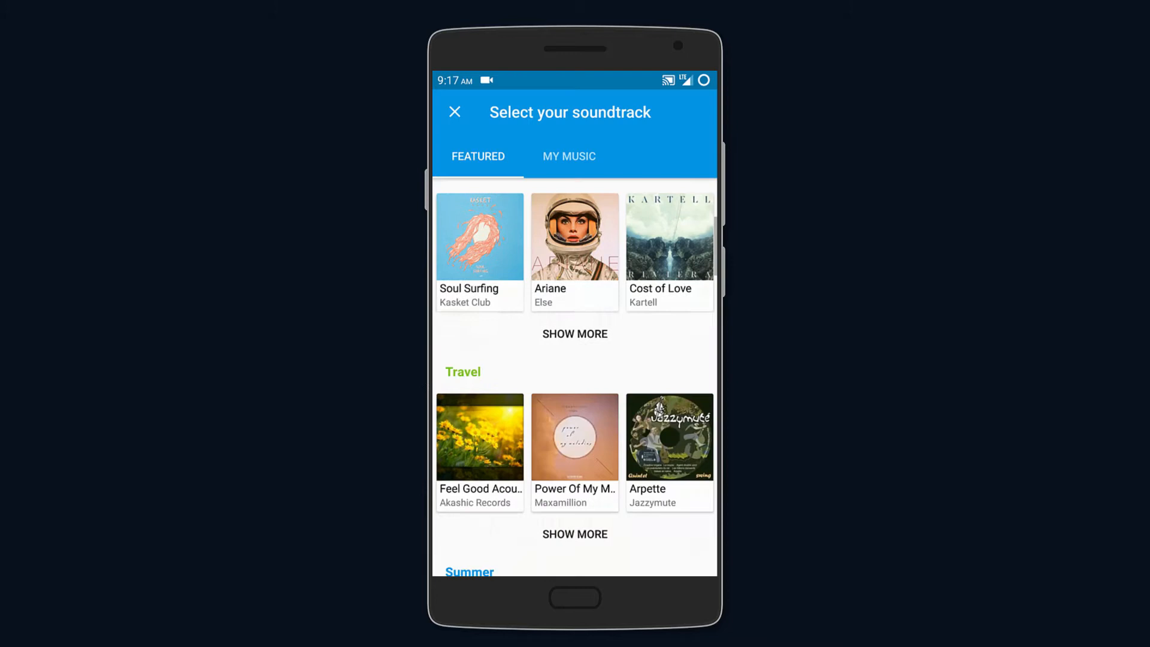
scroll("down", 3)
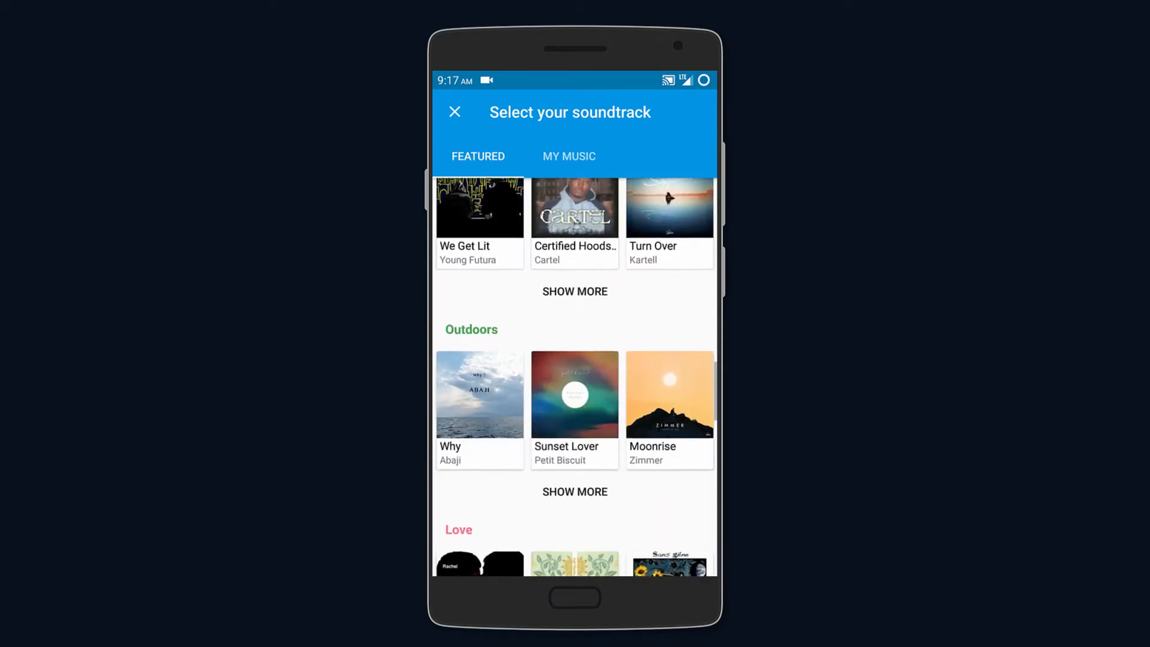
left_click(455, 111)
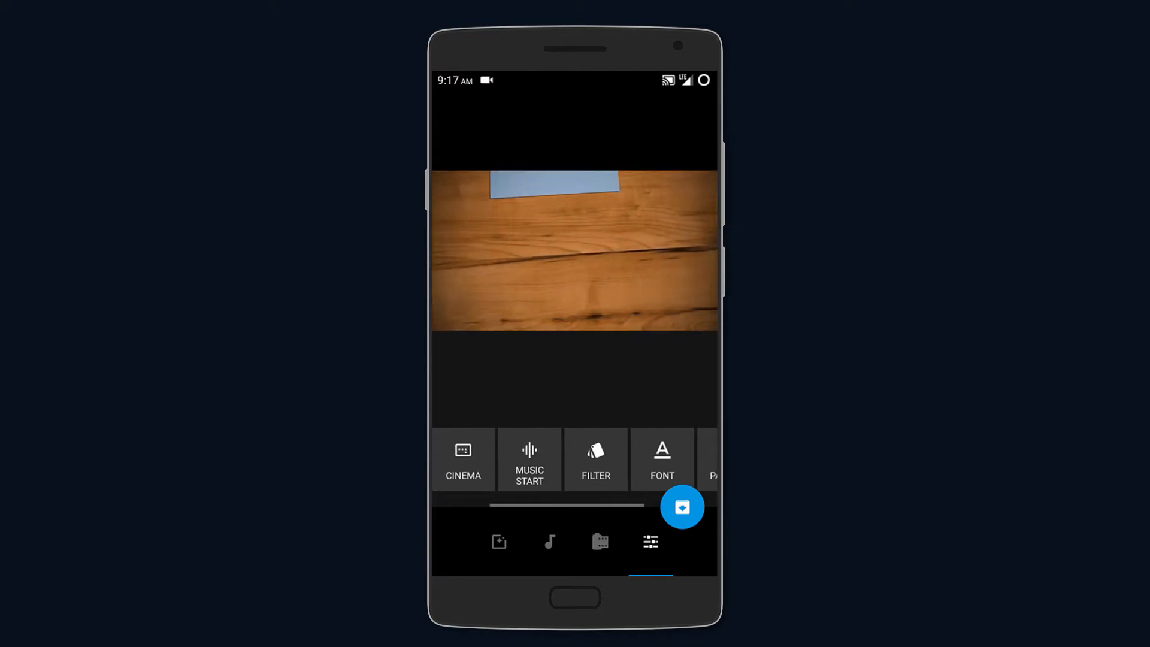
Apply the vintage filter and turn the outro off.
left_click(596, 458)
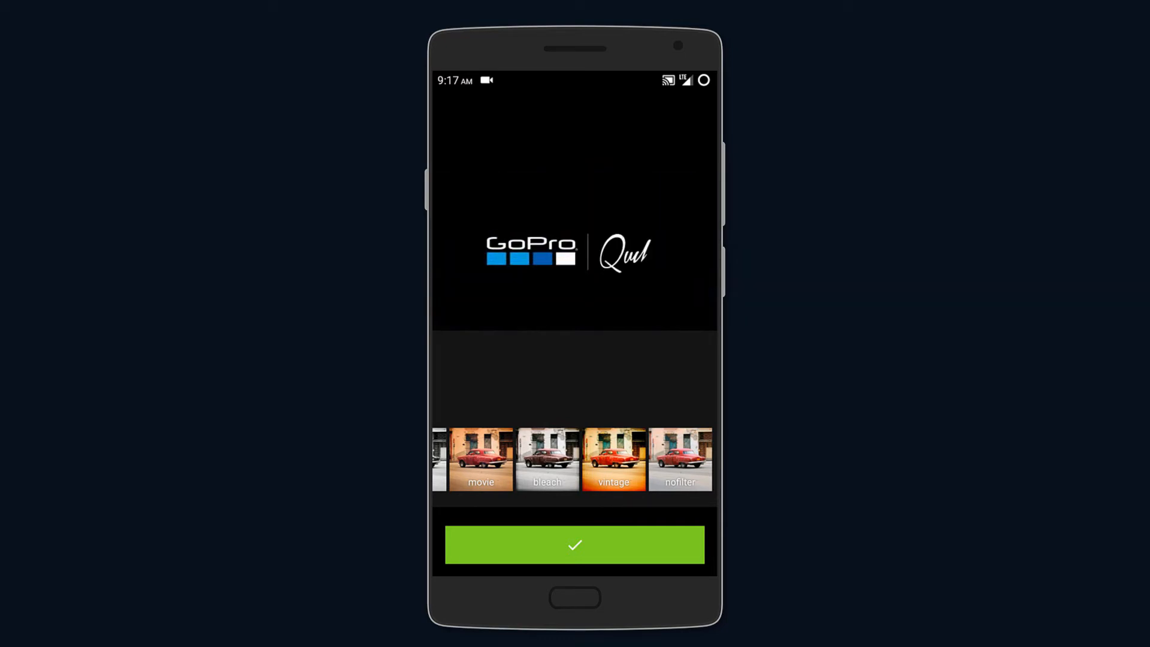
left_click(575, 545)
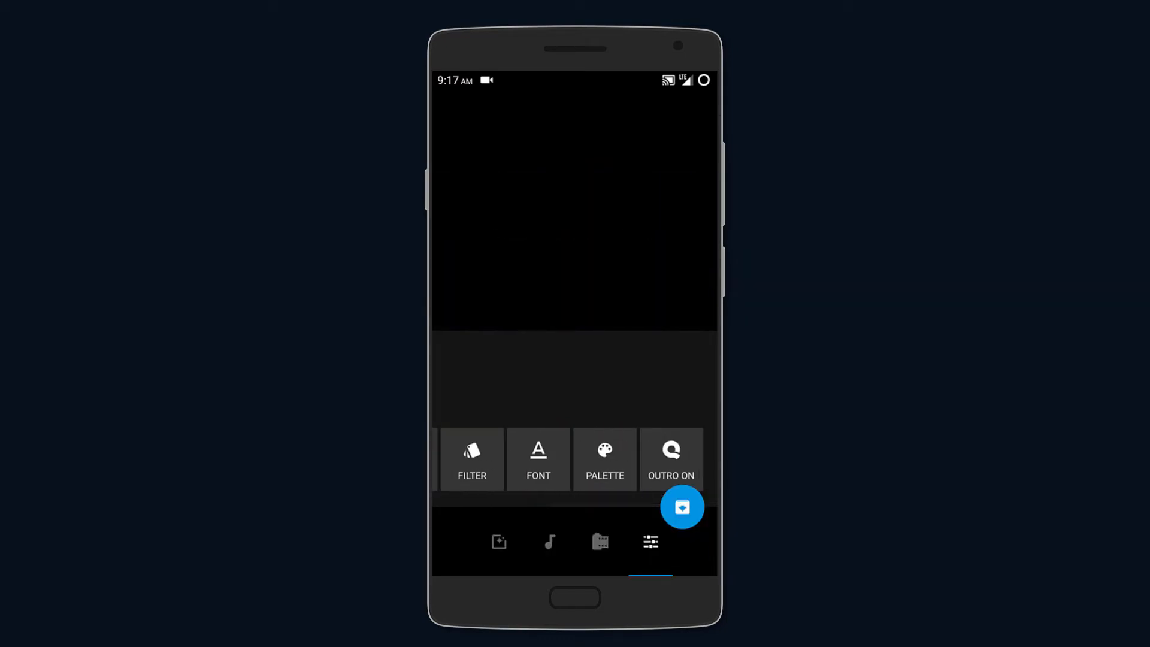
left_click(671, 459)
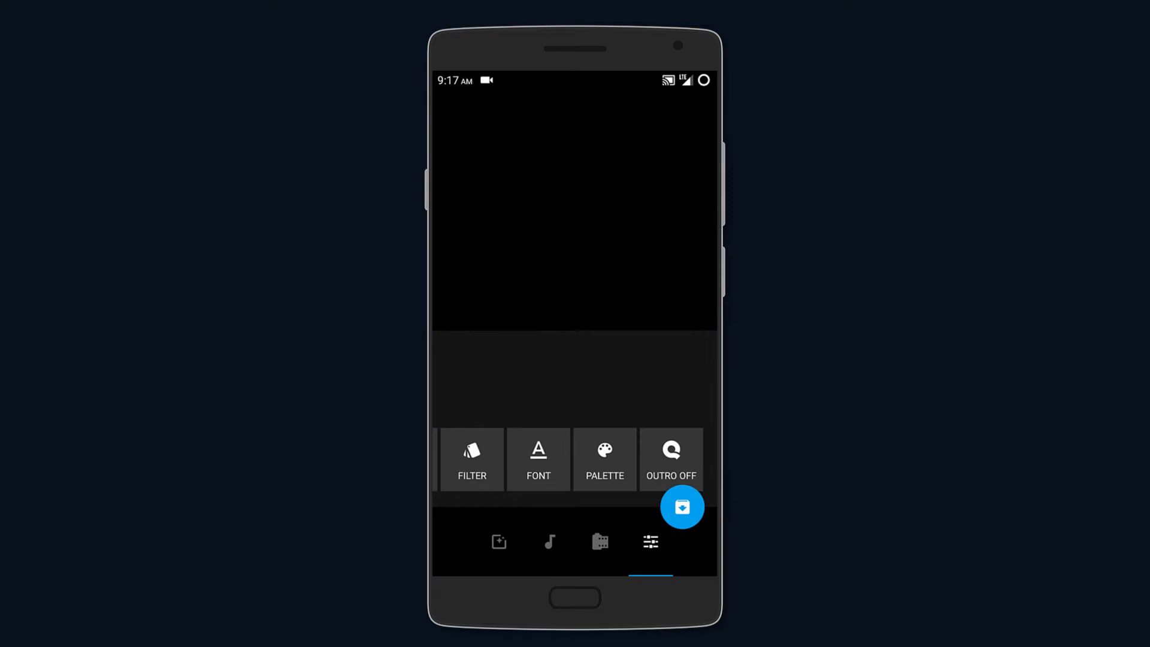
left_click(683, 507)
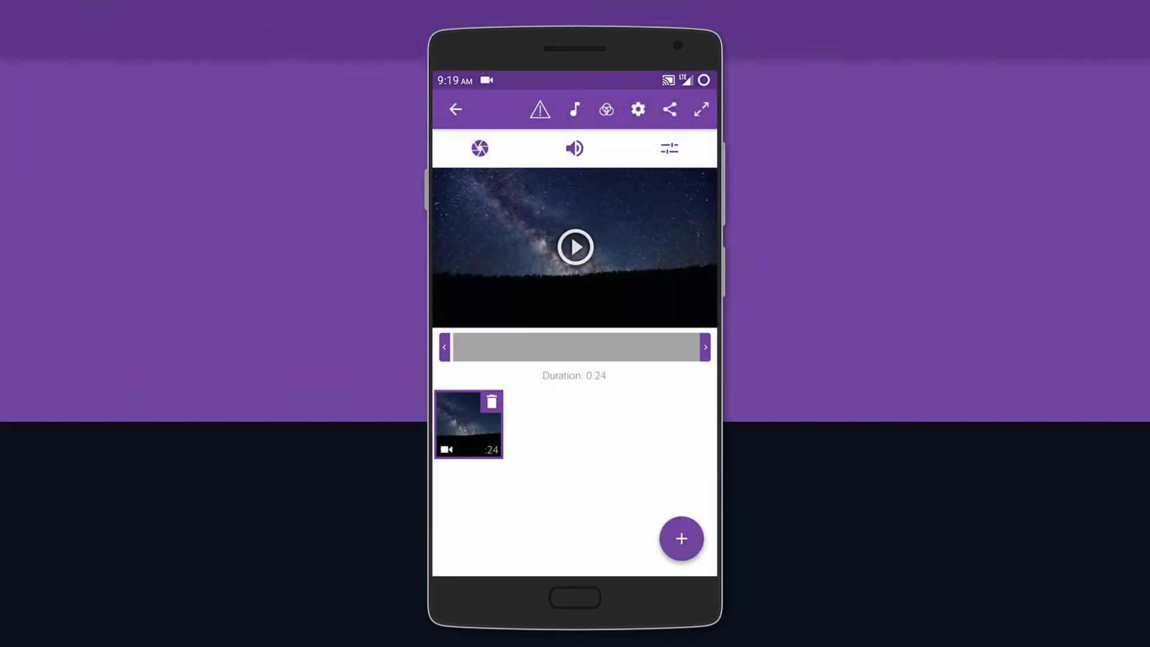
Review the clip's adjustment, audio, and speed and split settings.
left_click(574, 246)
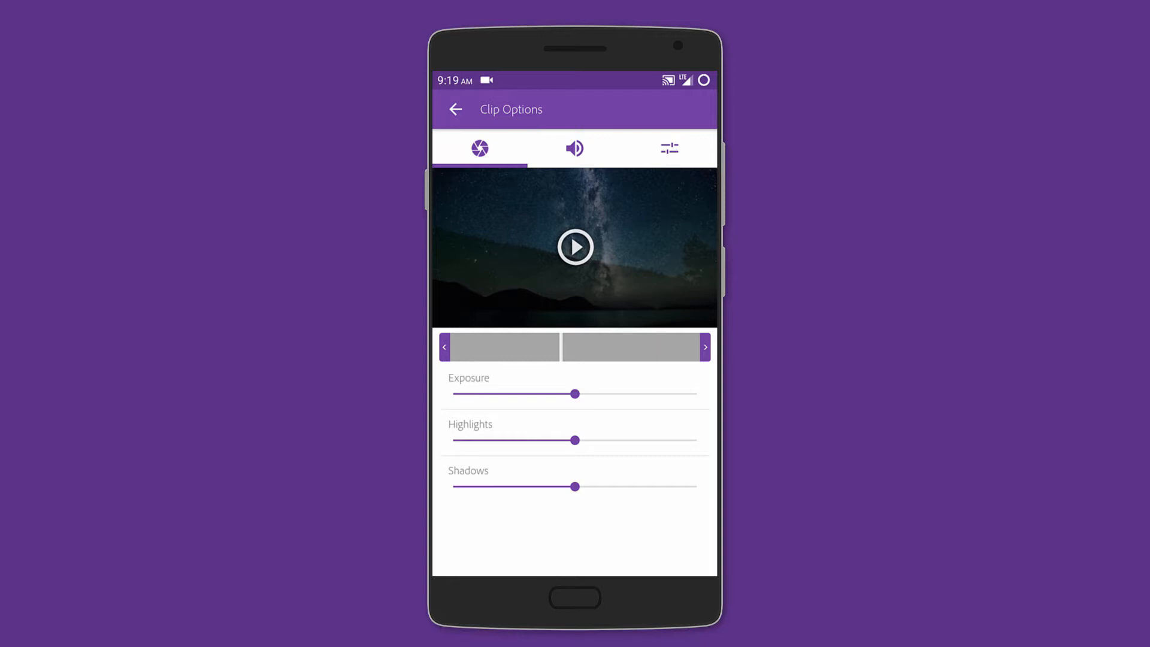
left_click(574, 148)
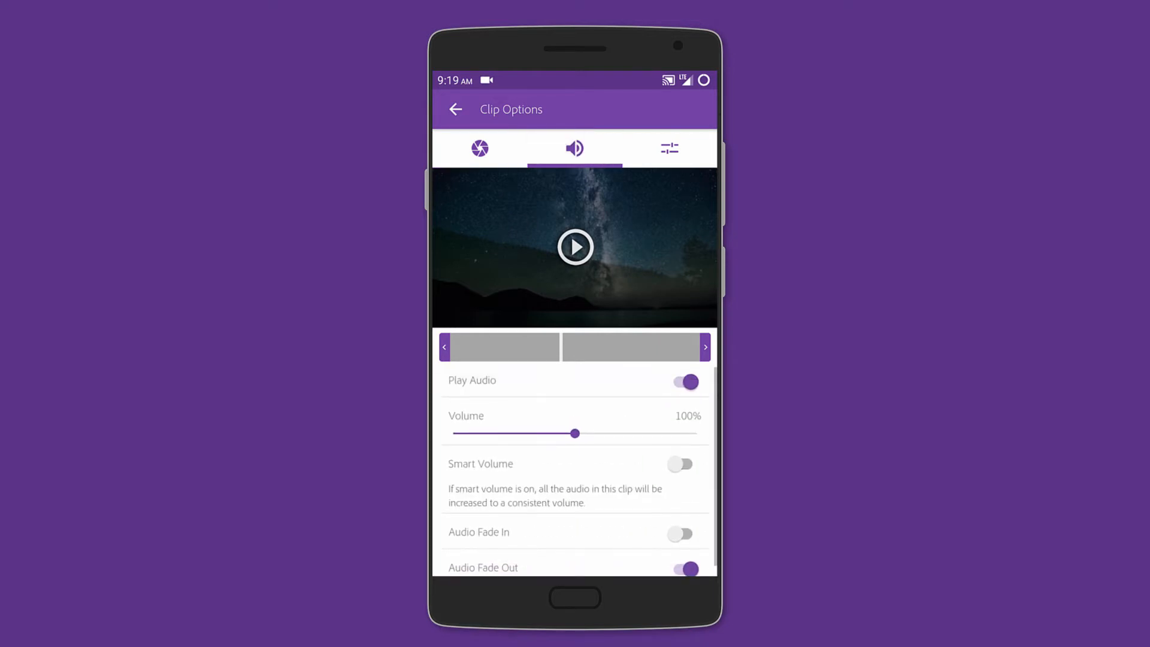
left_click(669, 148)
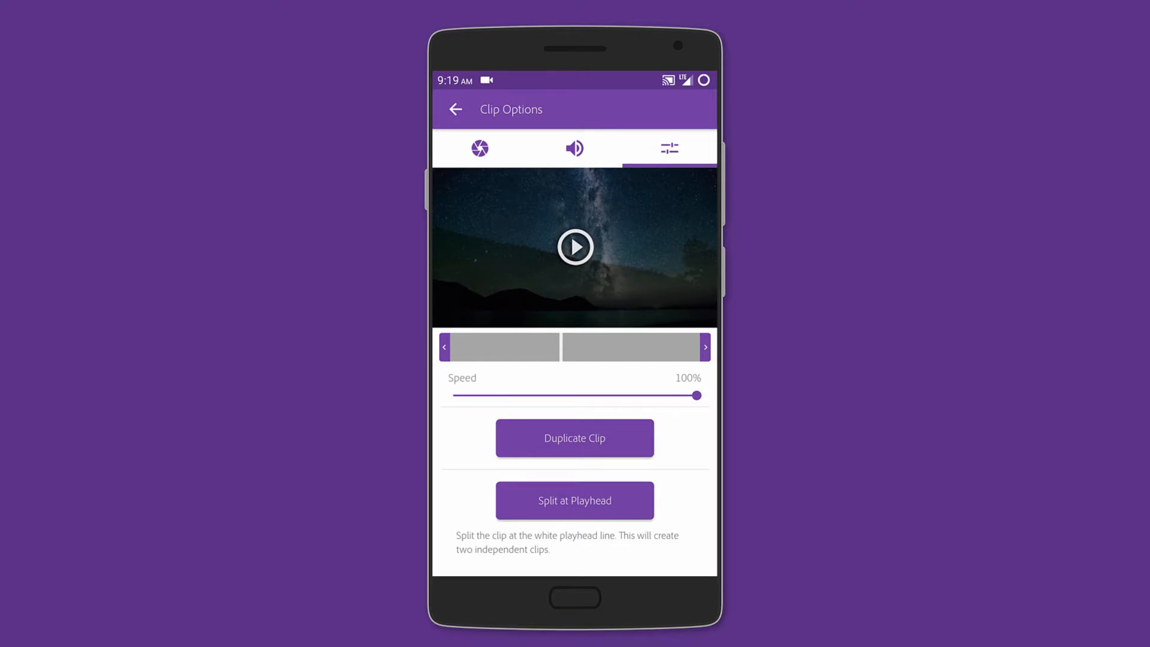
Apply a look from Clip Default Looks and open the project's Video Settings.
left_click(454, 109)
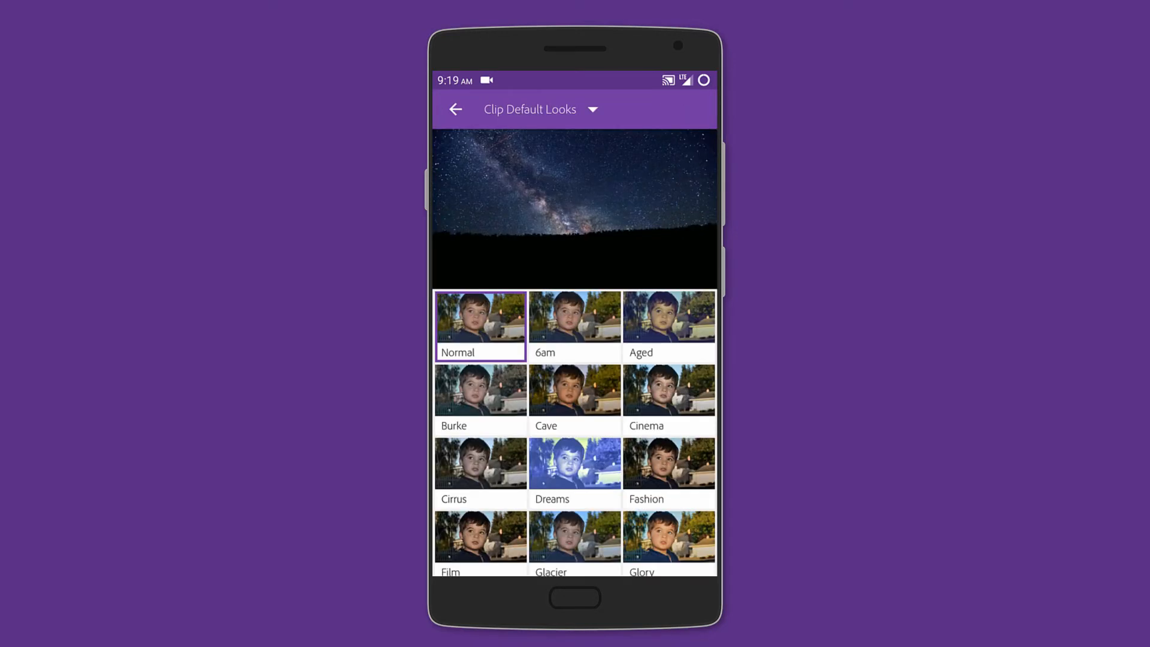
scroll("down", 3)
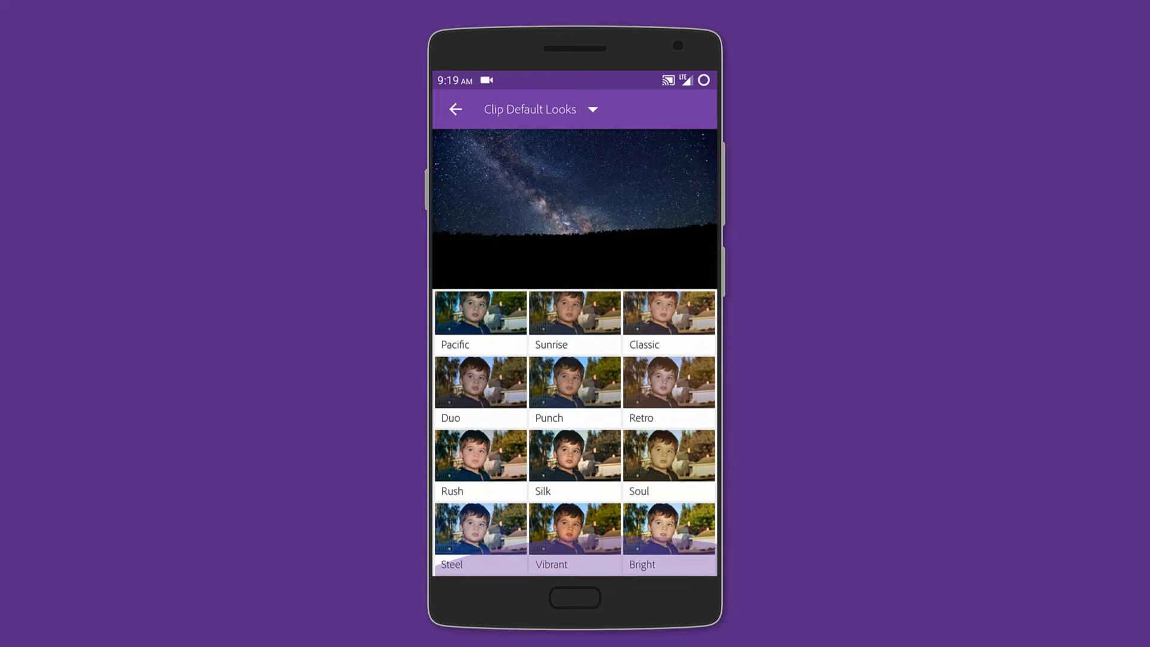
left_click(455, 109)
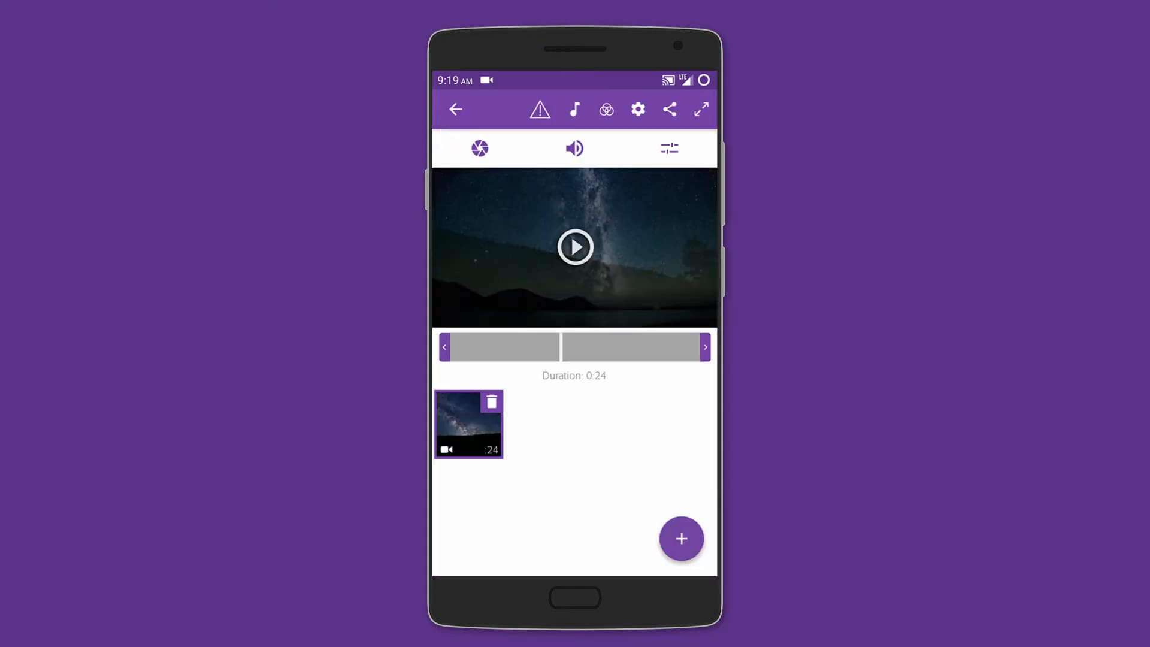
left_click(637, 109)
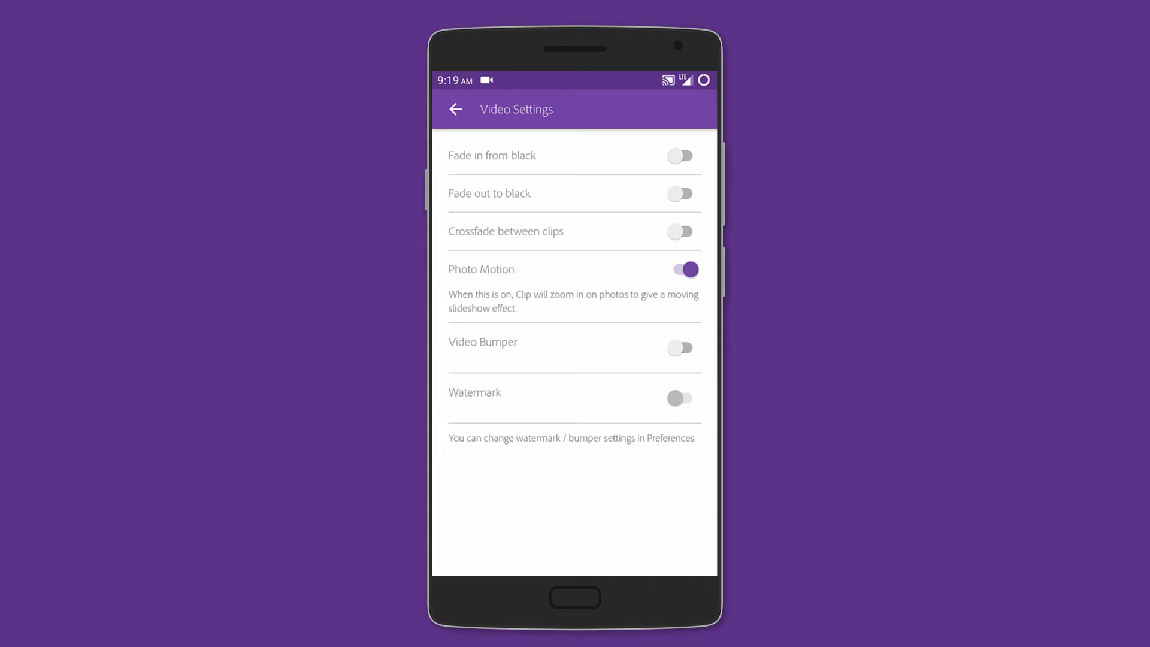
left_click(455, 109)
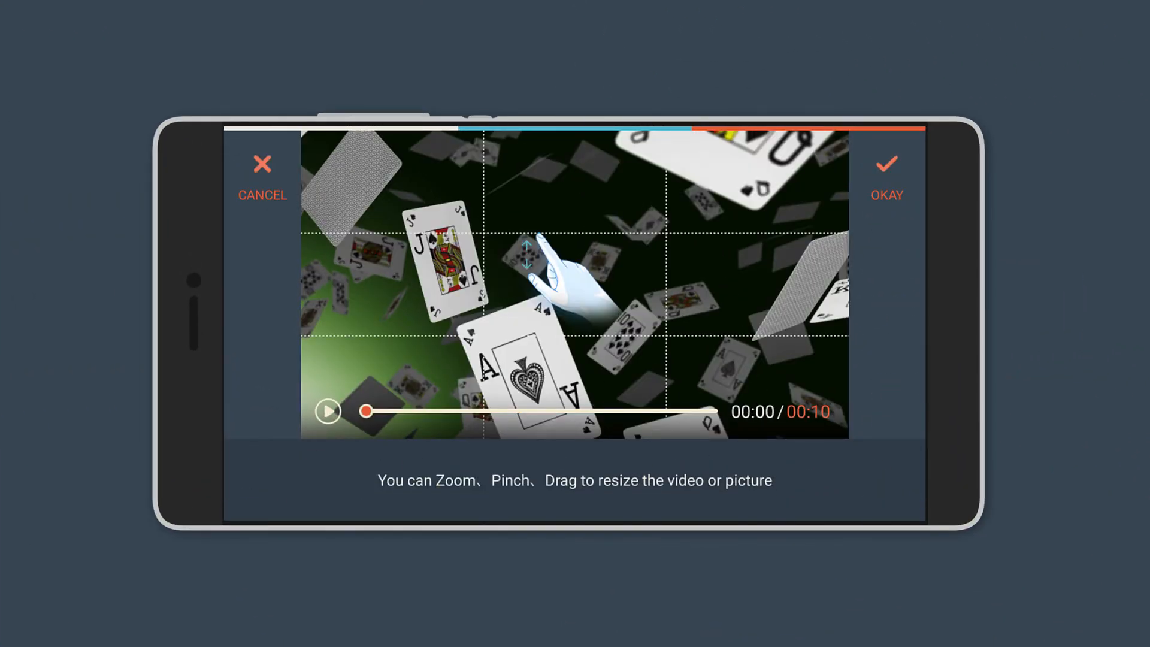
Confirm the card clip's resize, then reveal the Speed, Rotate, Adjust, Duplicate and Delete tools.
left_click(887, 169)
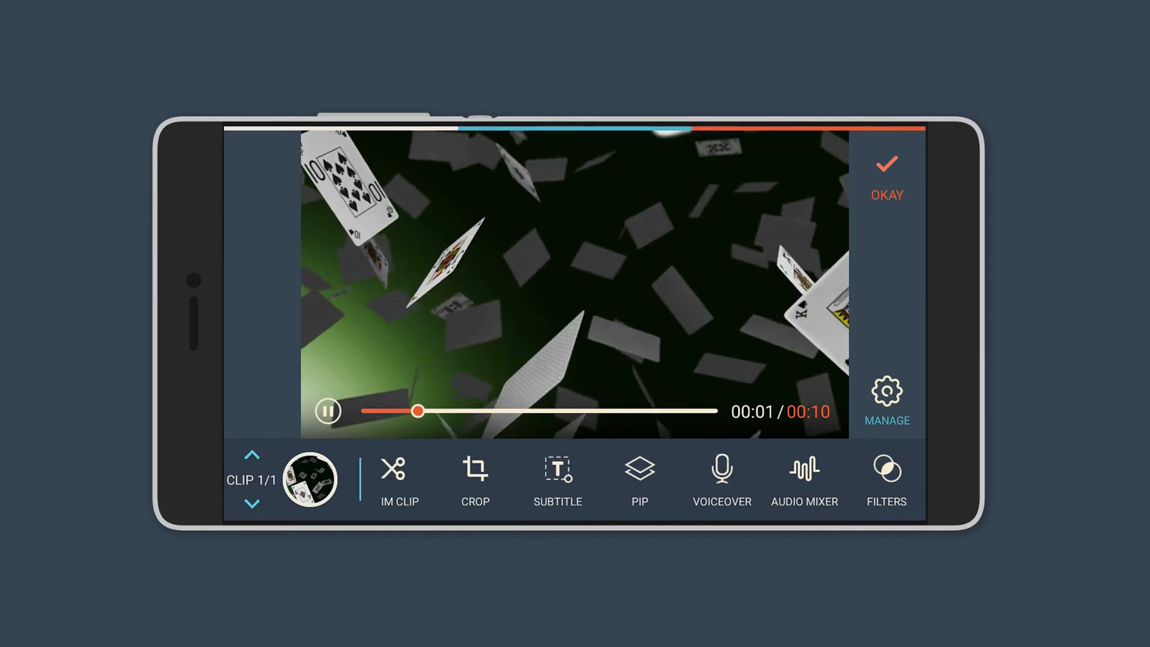
scroll("left", 3)
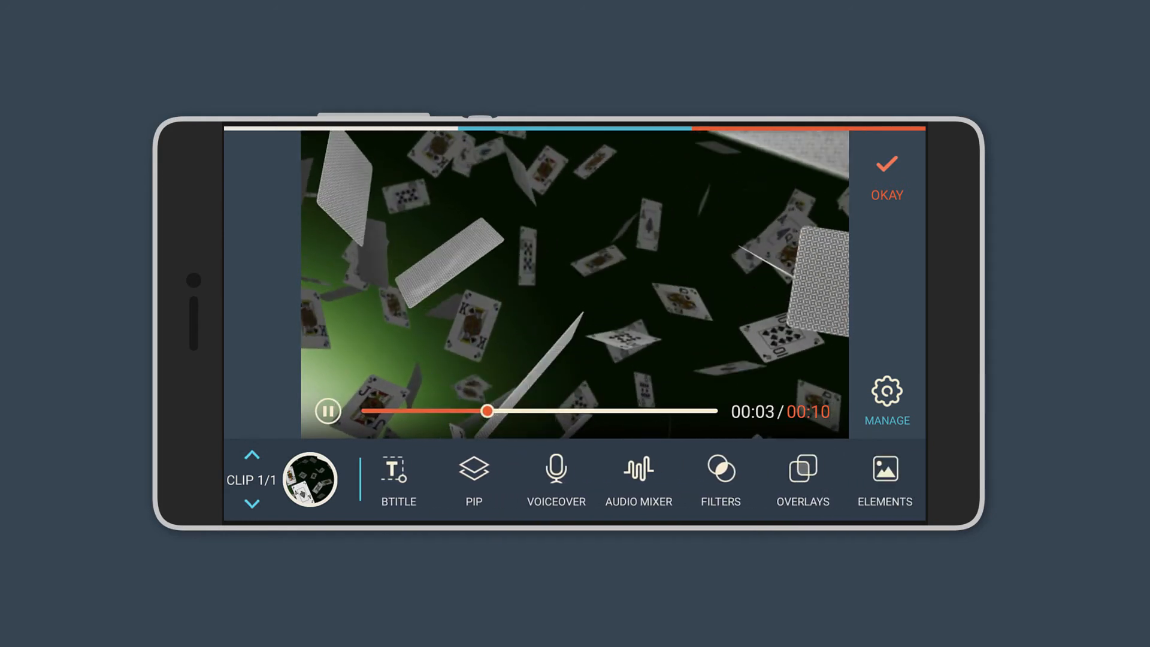
left_click(556, 479)
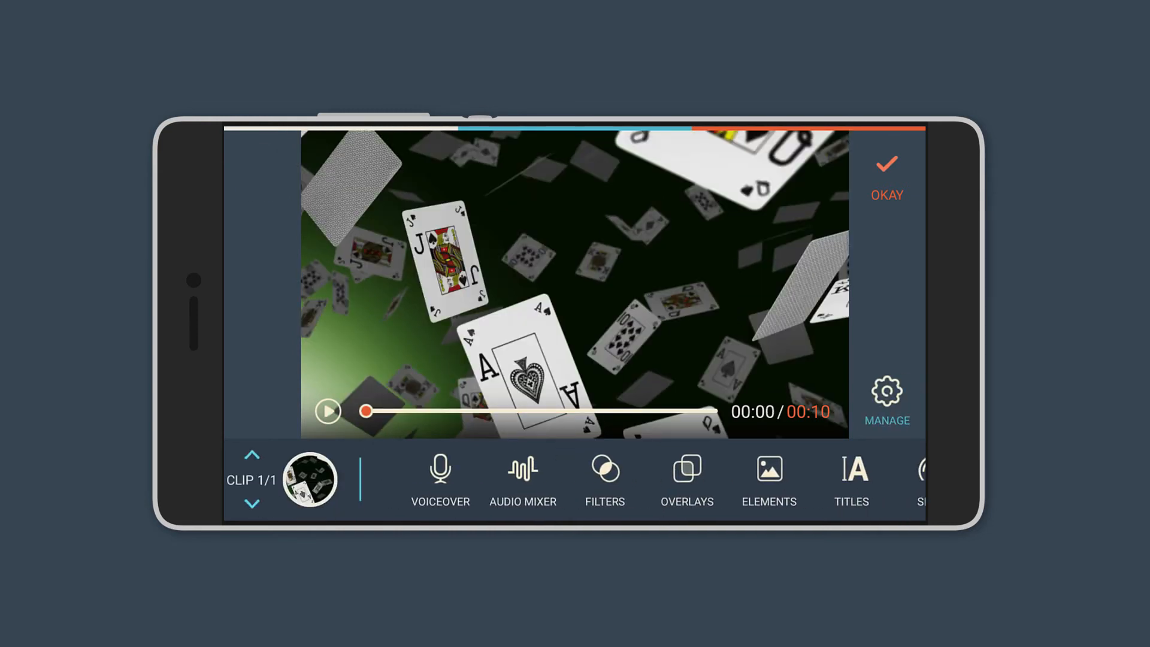
left_click(523, 480)
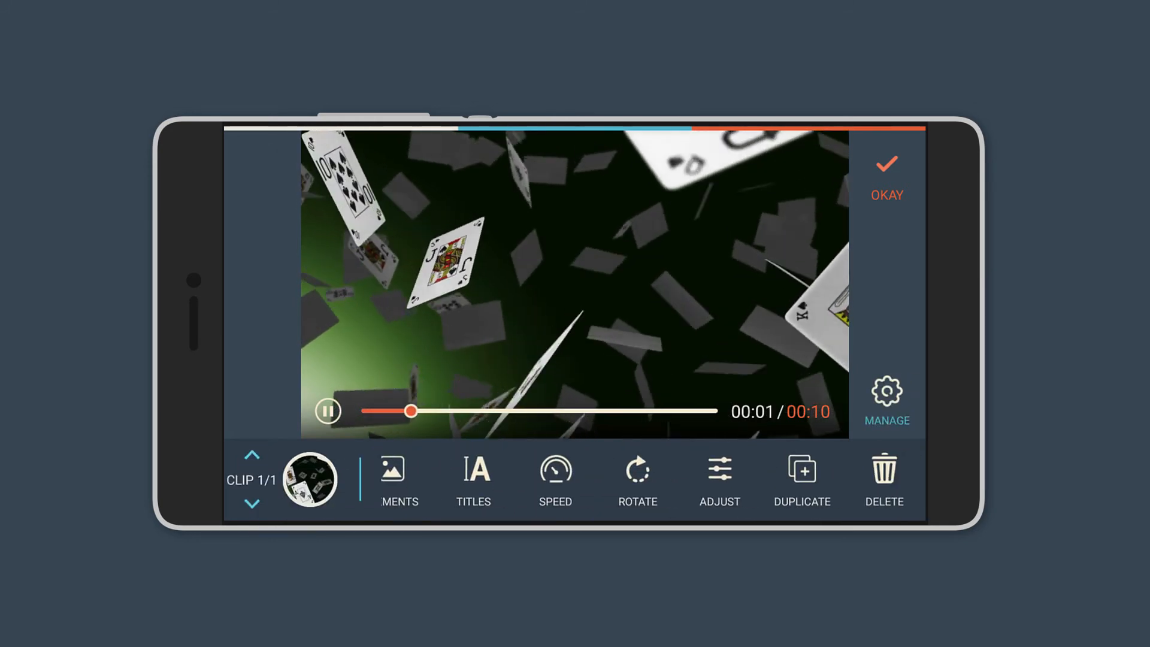
left_click(718, 480)
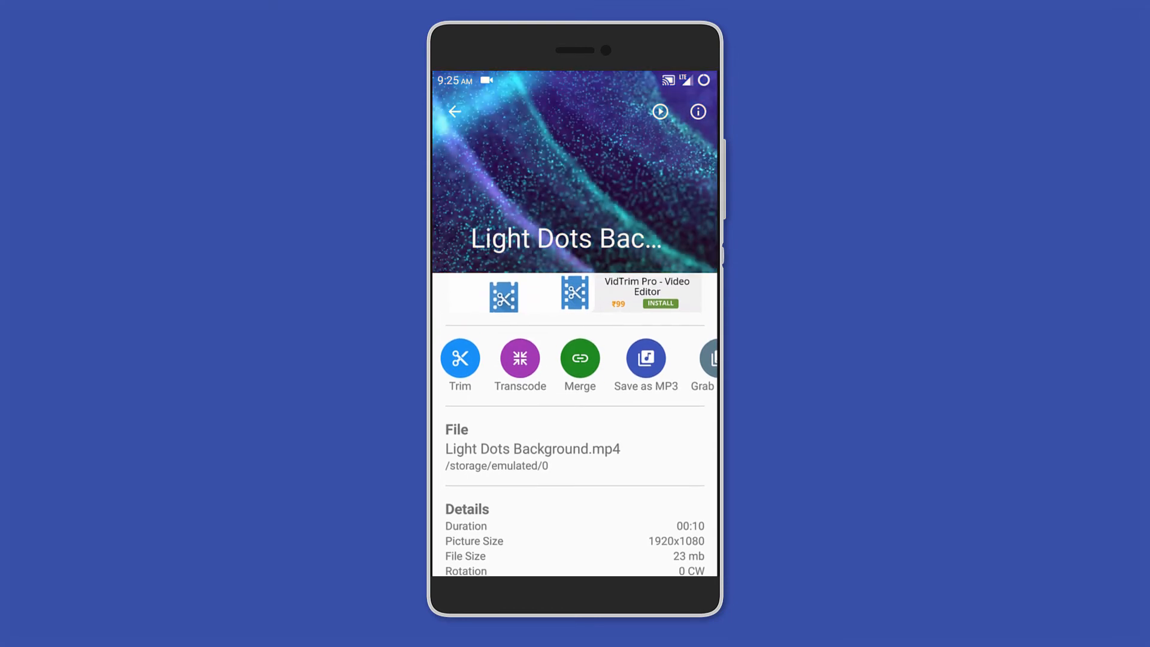
Keep Transcode quality at Medium, then preview the Vignette effect on Light Dots Background.
left_click(519, 359)
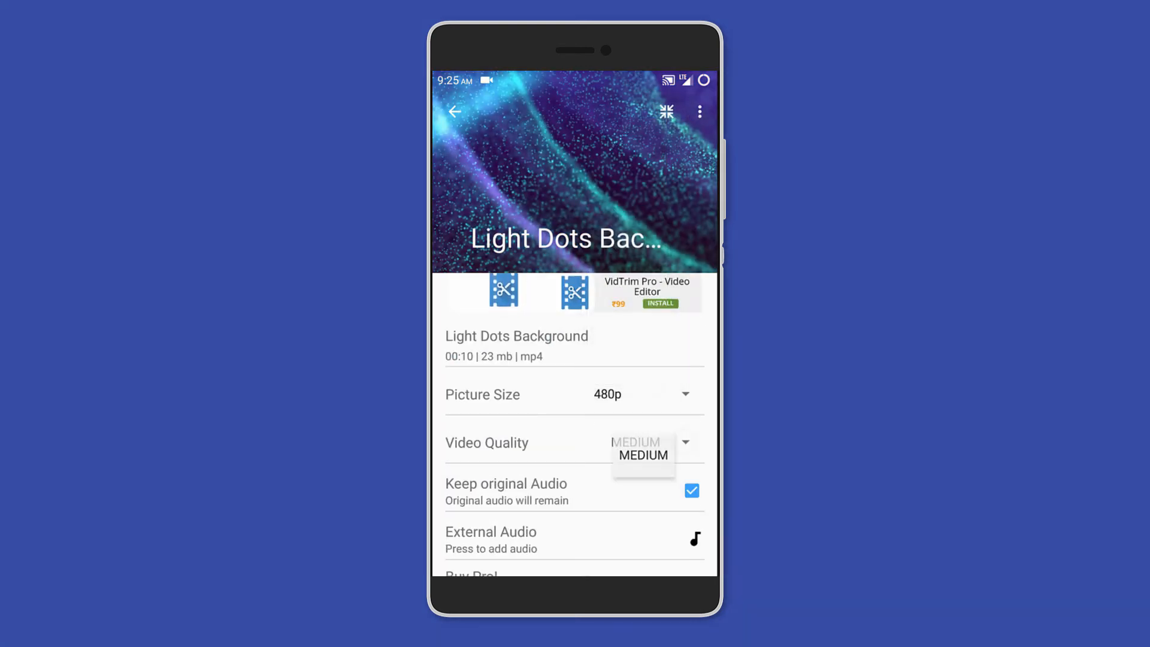
left_click(643, 454)
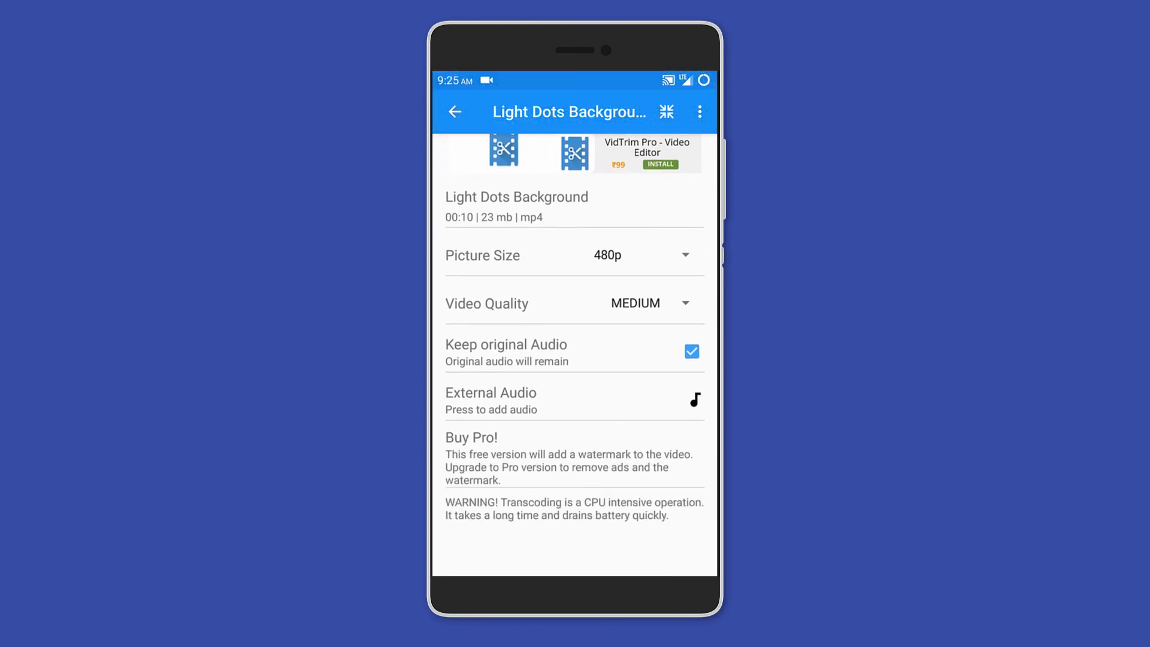
left_click(454, 111)
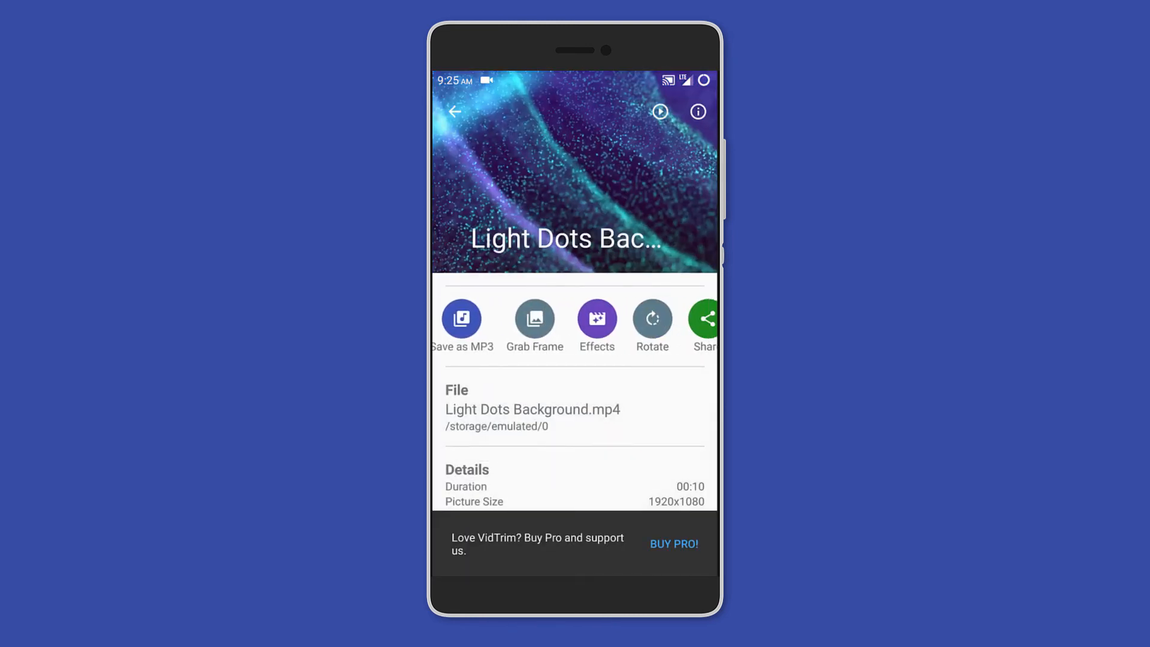
left_click(597, 318)
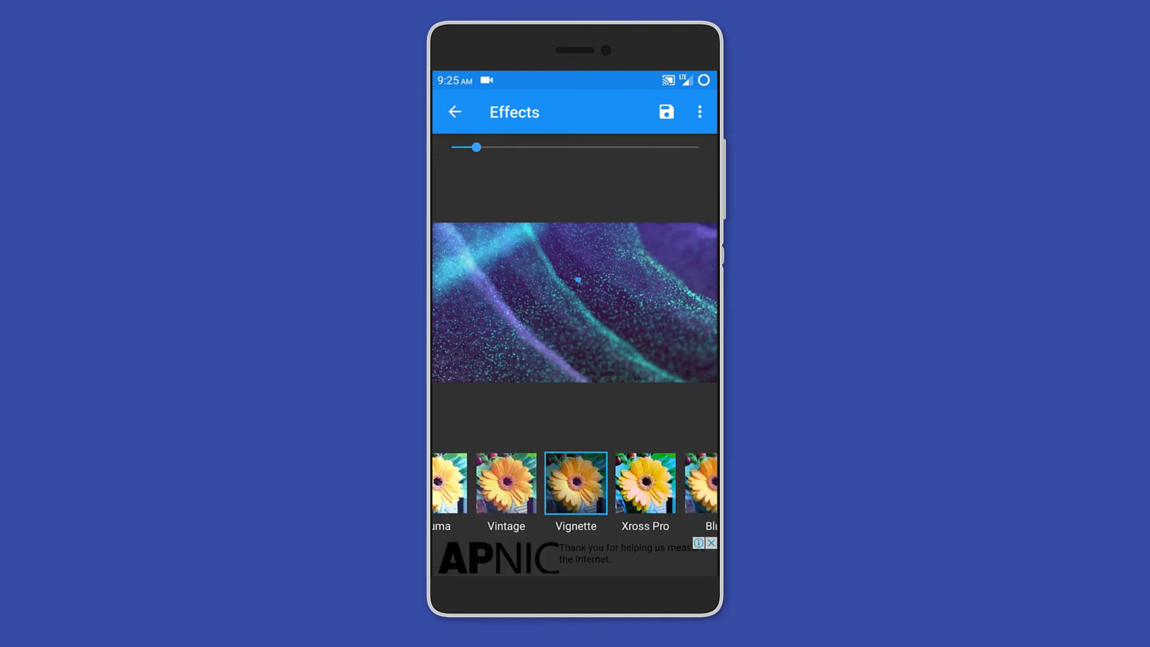
scroll("left", 3)
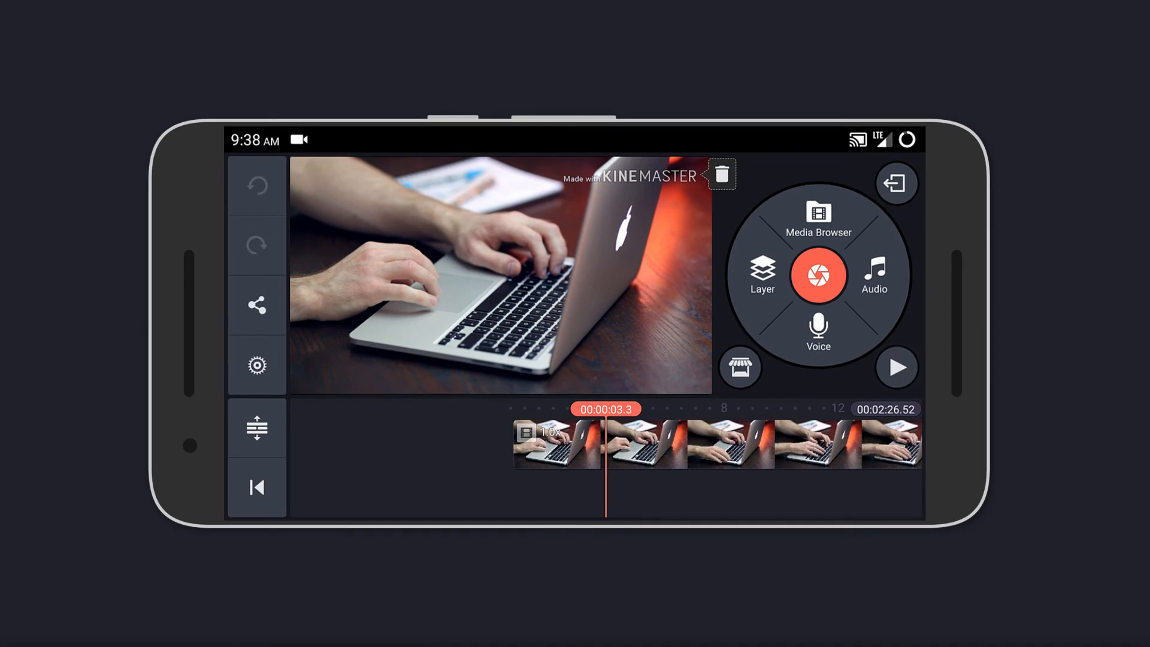
Preview Speed Control and Colour Filter, then add a Handwriting layer at 12.6 seconds.
left_click(896, 366)
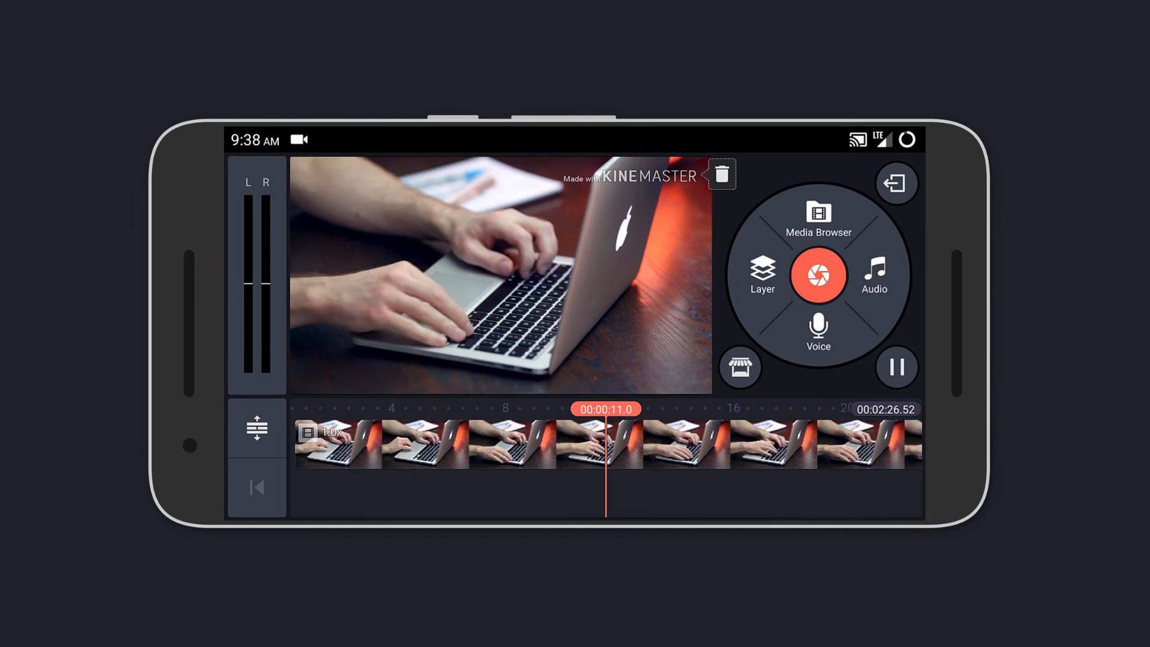
left_click(462, 440)
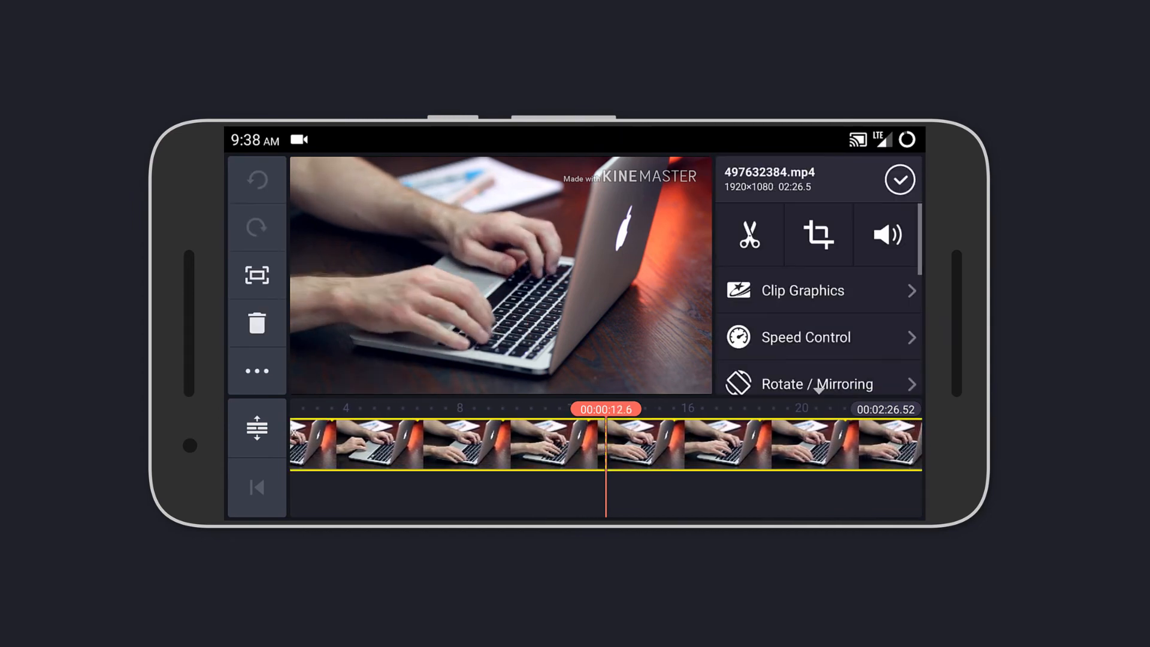
left_click(803, 290)
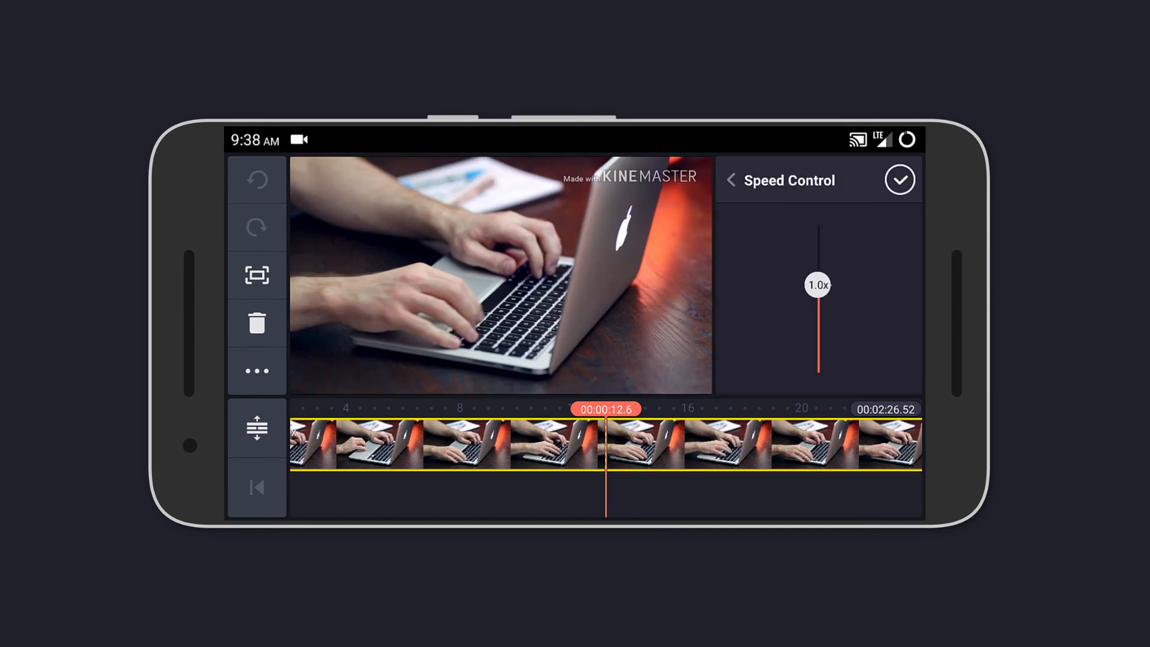
left_click(731, 180)
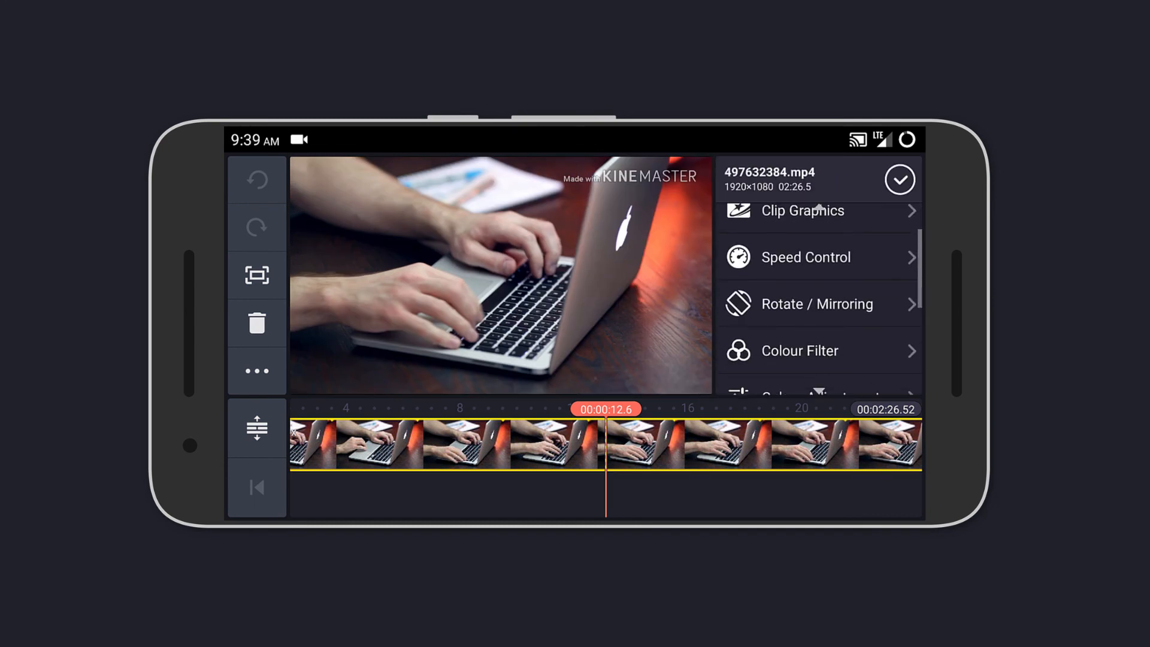
left_click(800, 350)
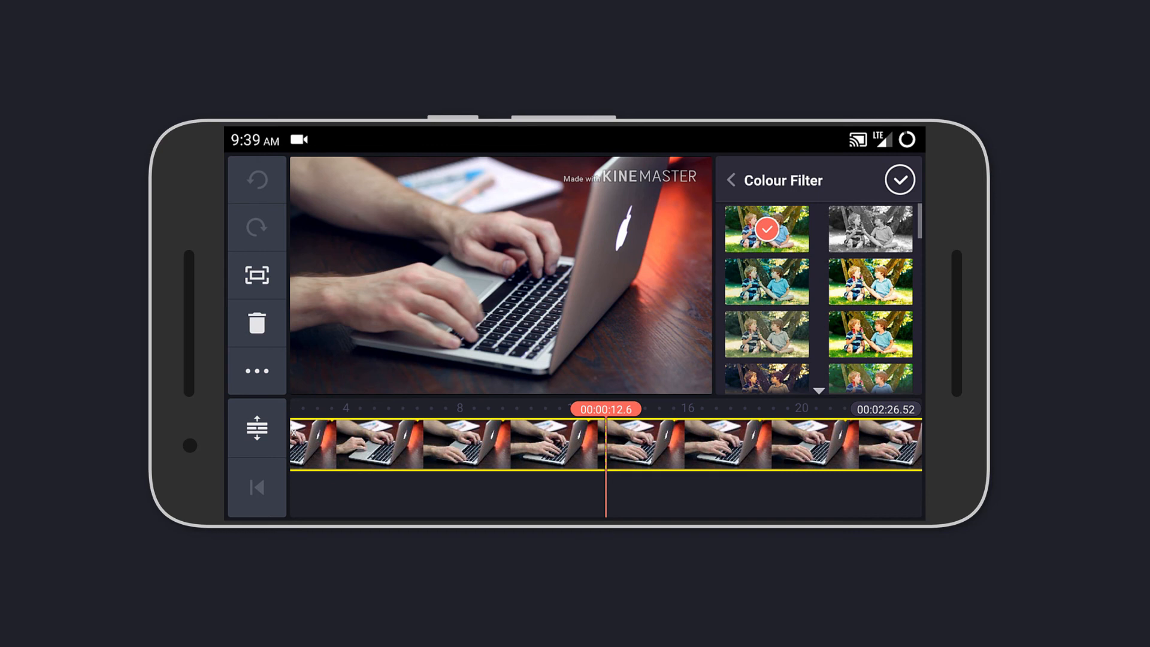
left_click(731, 180)
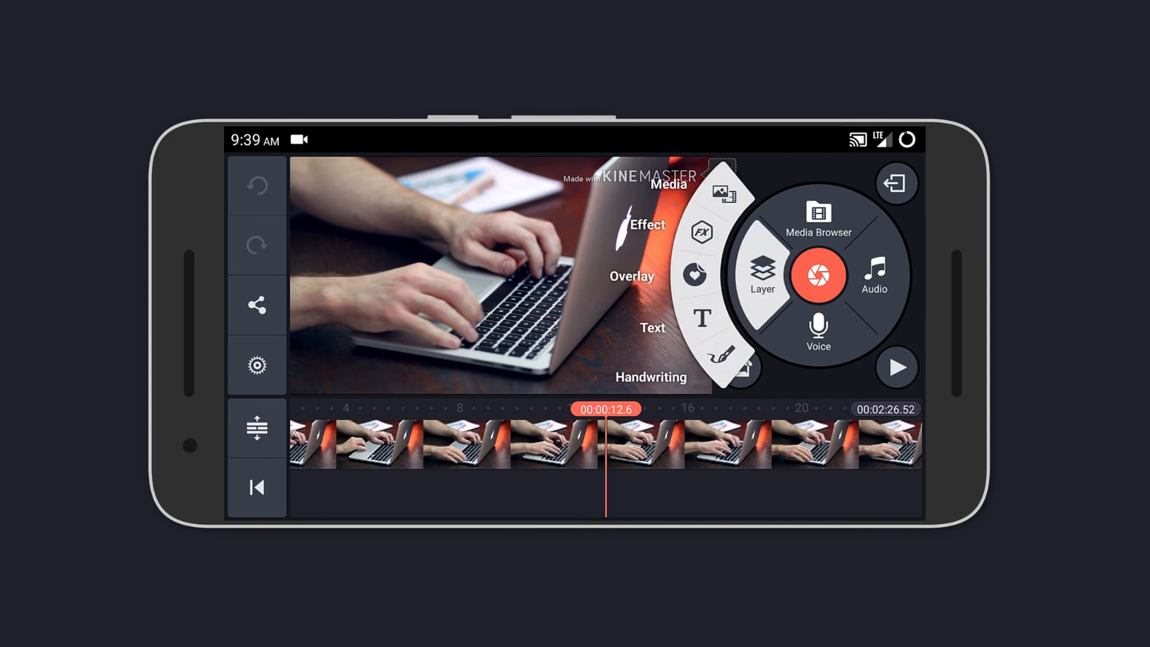
left_click(650, 366)
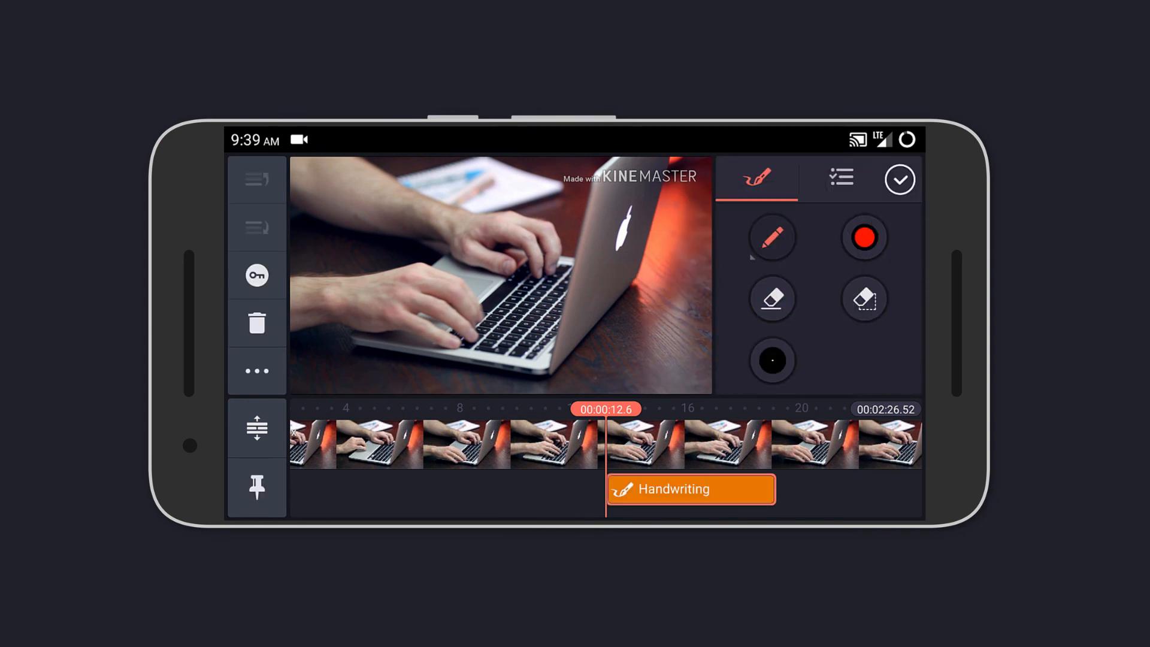